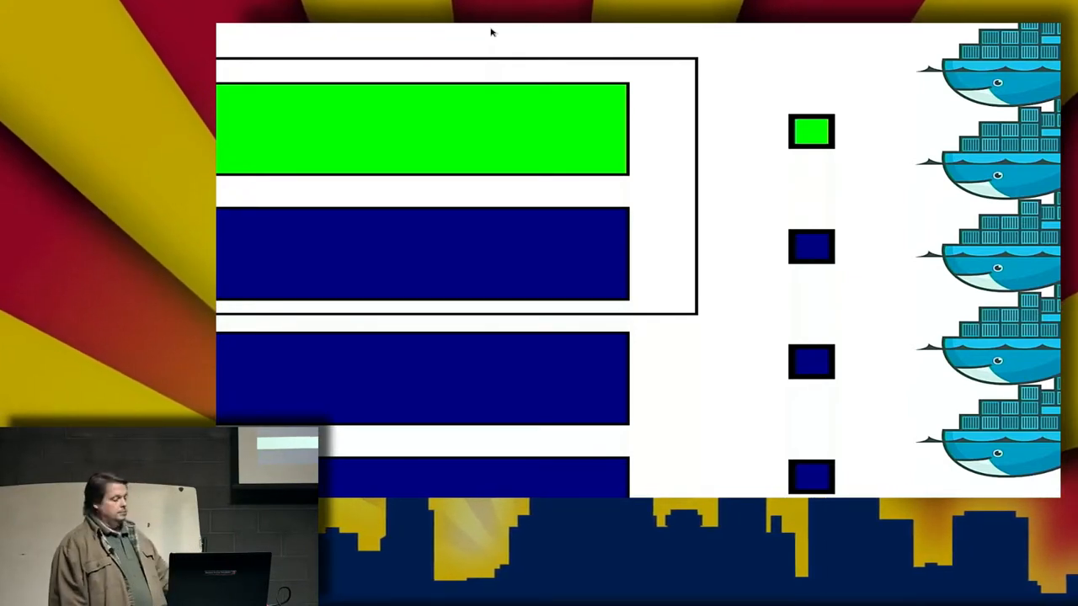
key(right)
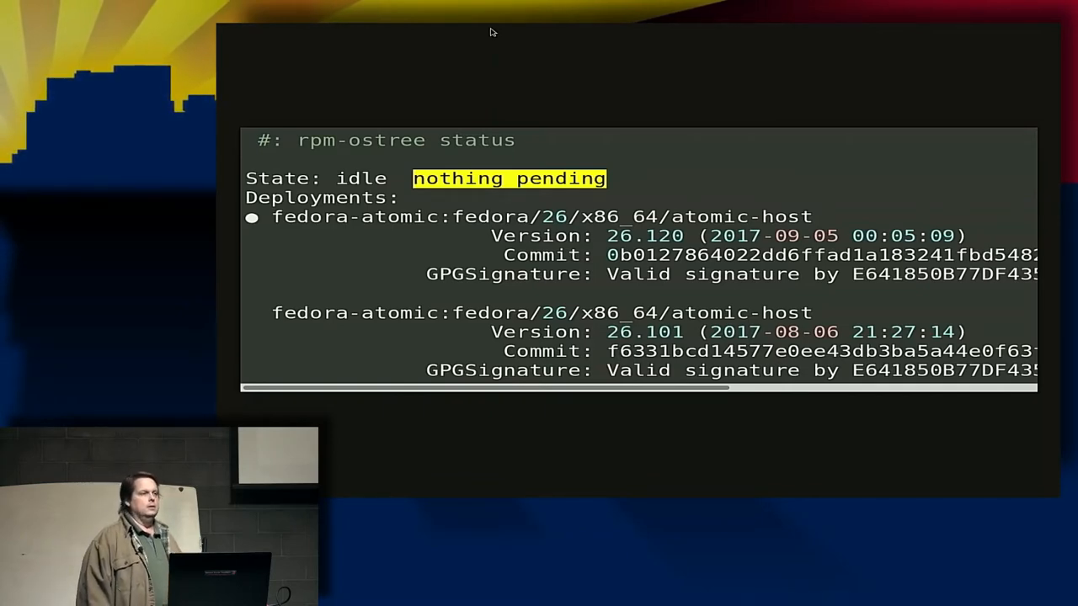
key(Right)
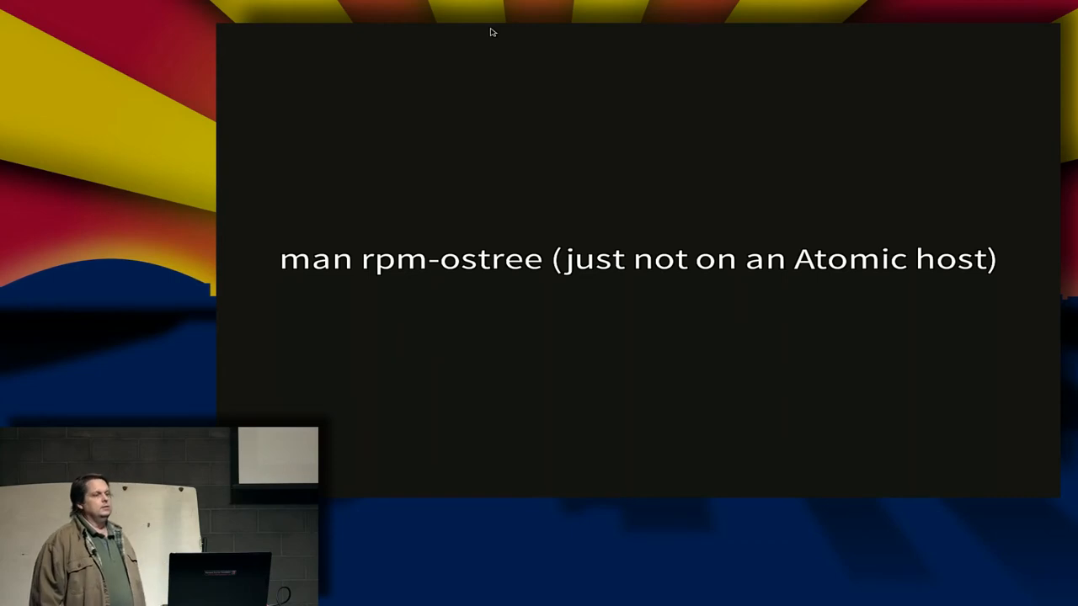
key(Right)
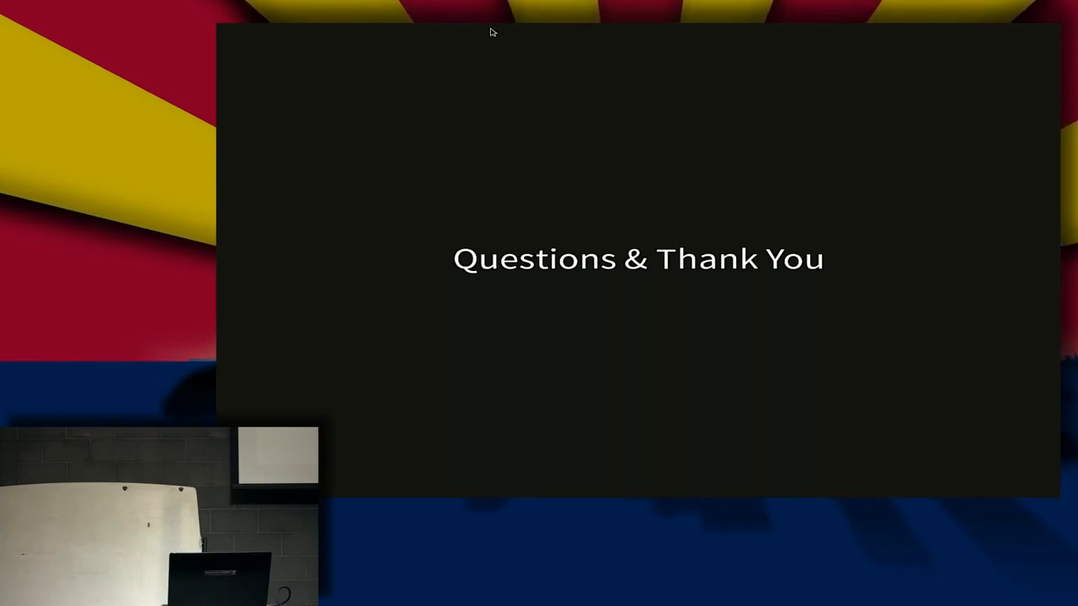